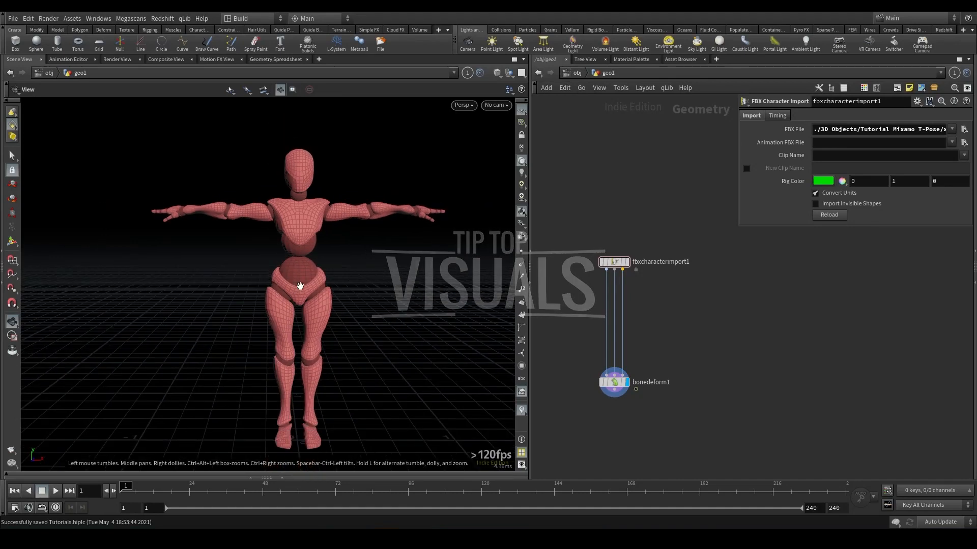
{"action": "mouse_move", "coordinate": [318, 278]}
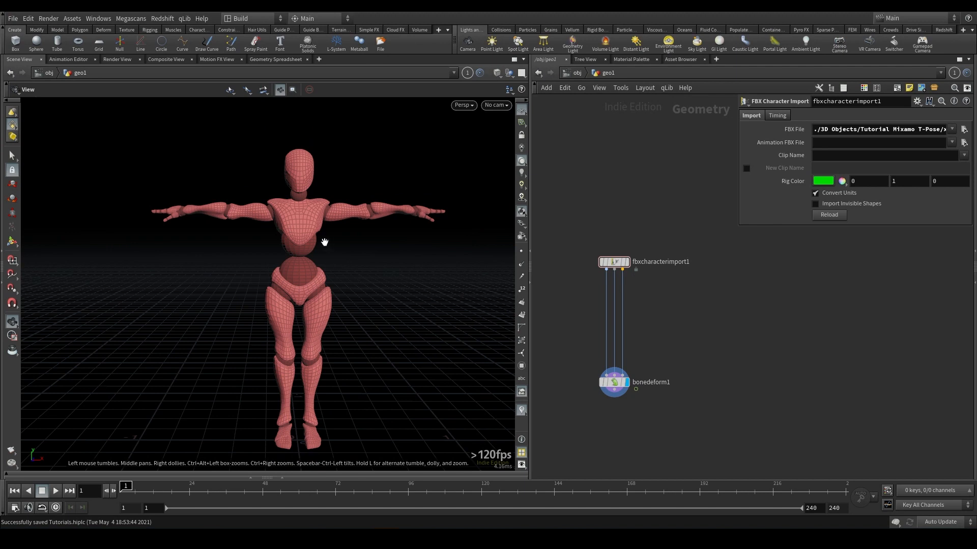
{"action": "mouse_move", "coordinate": [323, 241]}
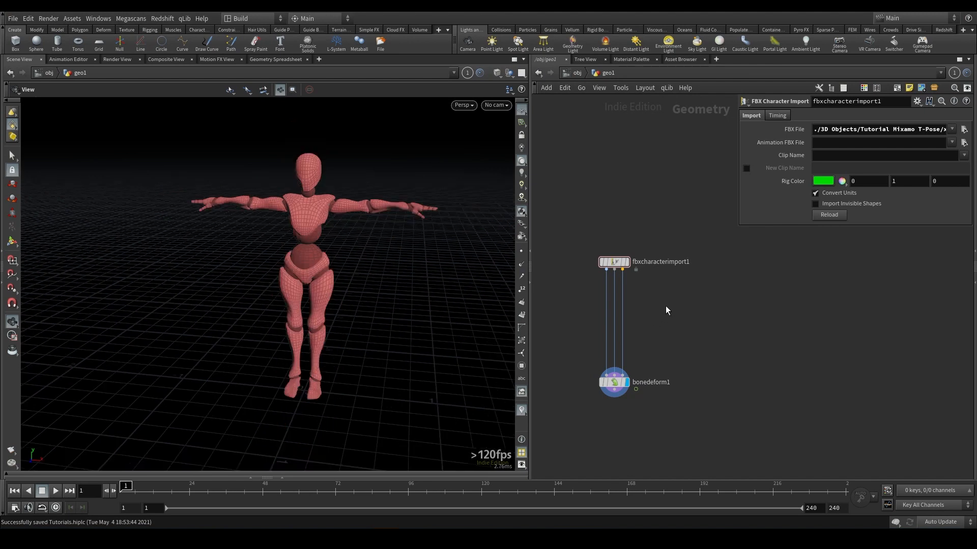
Inspect the character import and Bone Deform nodes, then return to the import node's parameters.
{"action": "left_click", "coordinate": [612, 262]}
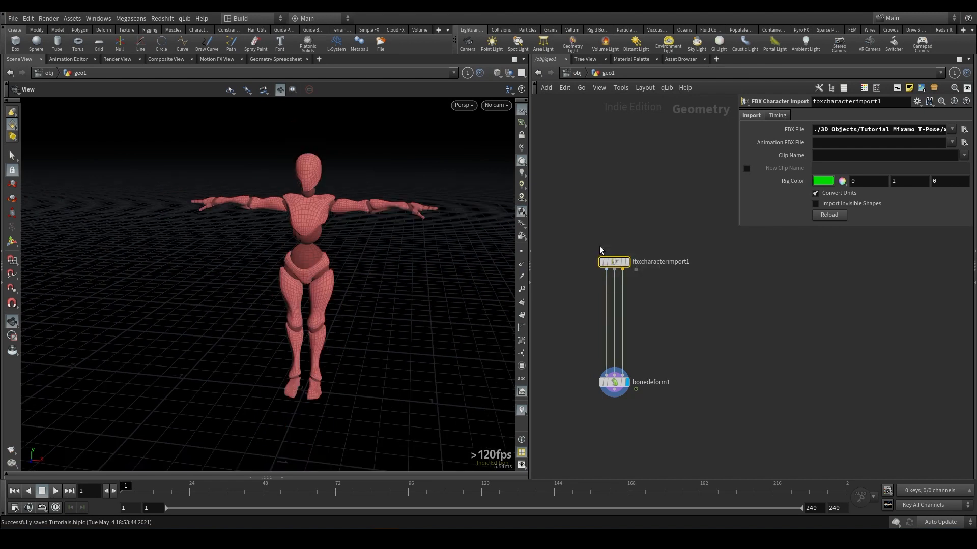
{"action": "left_click", "coordinate": [613, 380]}
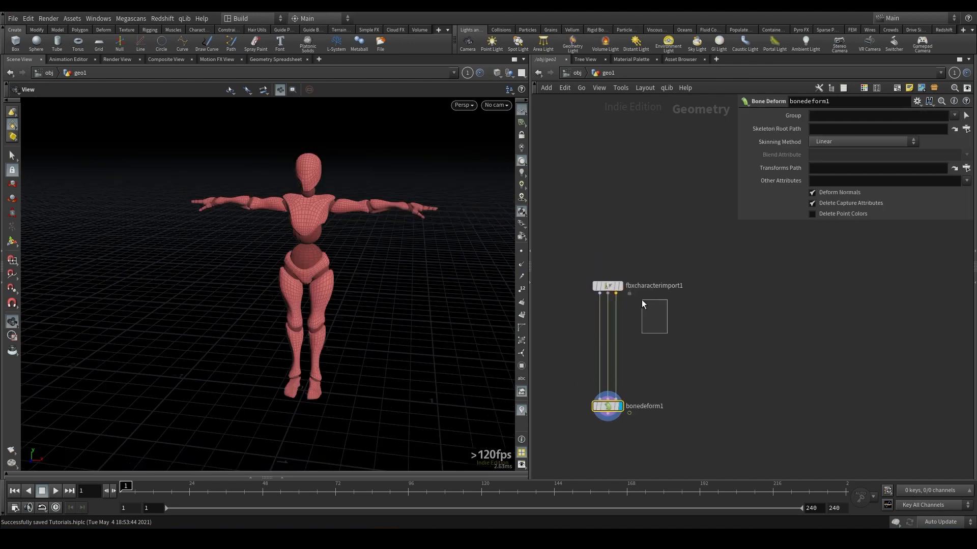
{"action": "left_click", "coordinate": [605, 285]}
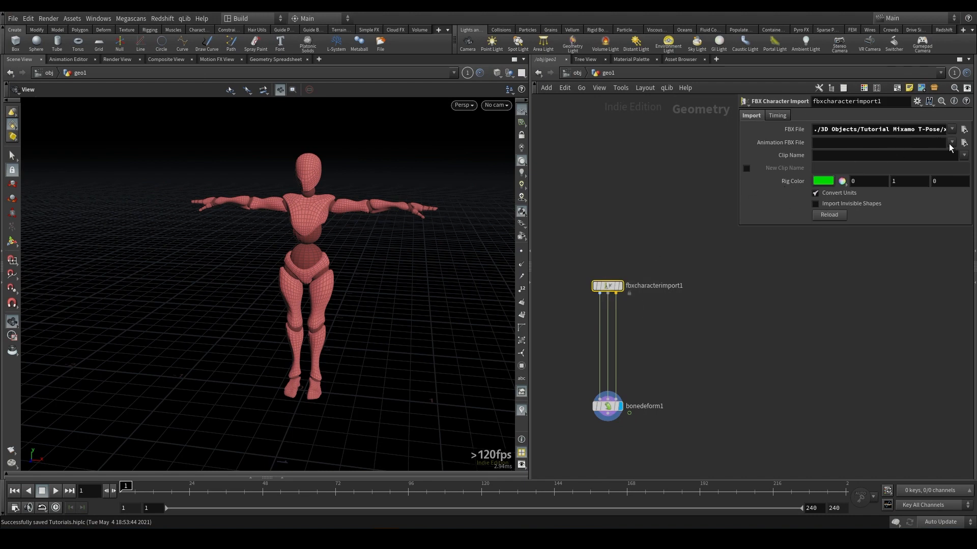
Assign Walking.fbx as the import node's Animation FBX File.
{"action": "left_click", "coordinate": [963, 142]}
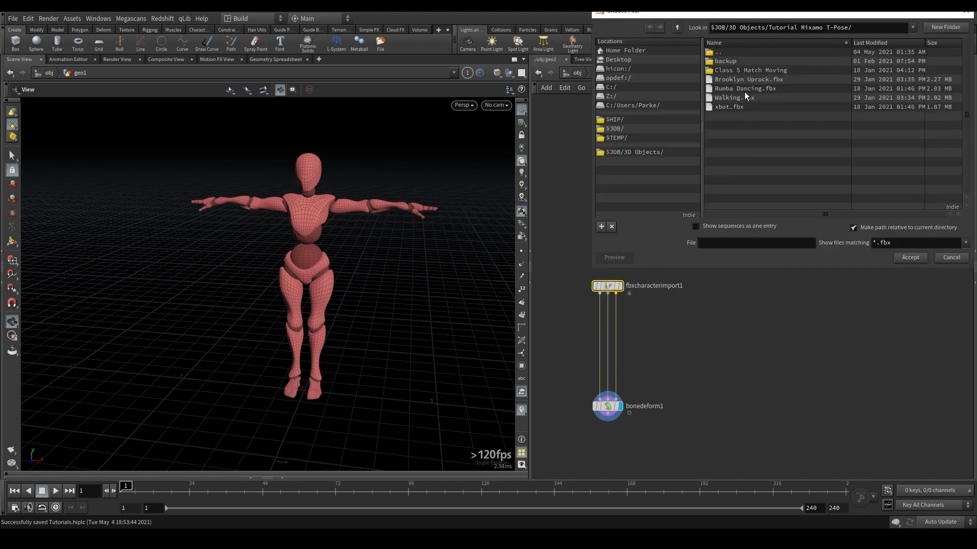
{"action": "left_click", "coordinate": [735, 98]}
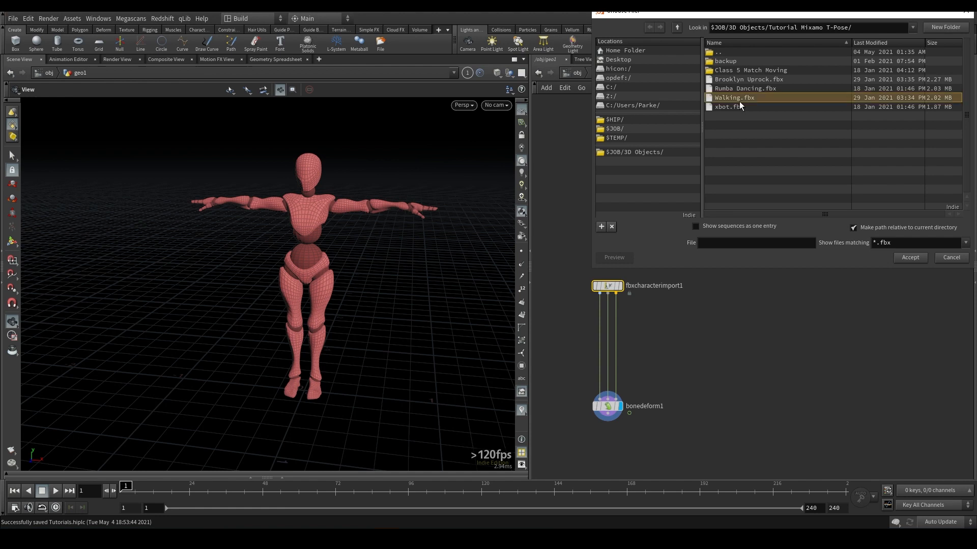
{"action": "left_click", "coordinate": [908, 257]}
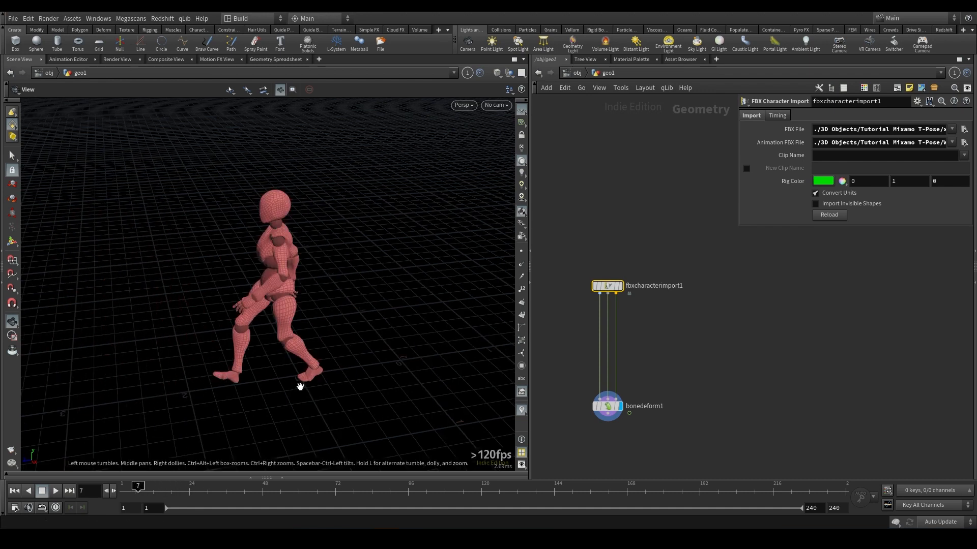
{"action": "left_click_drag", "start_coordinate": [137, 486], "coordinate": [129, 486]}
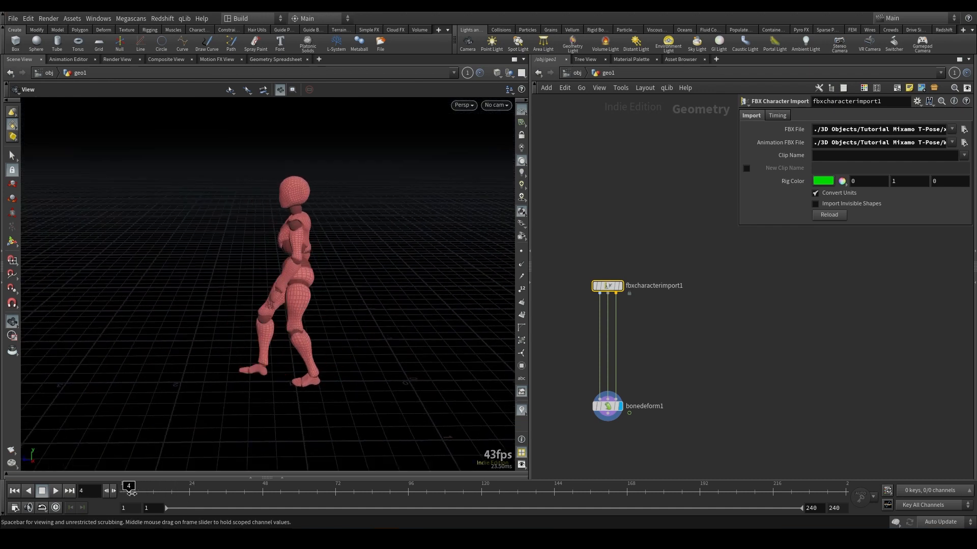
{"action": "left_click_drag", "start_coordinate": [129, 490], "coordinate": [162, 491]}
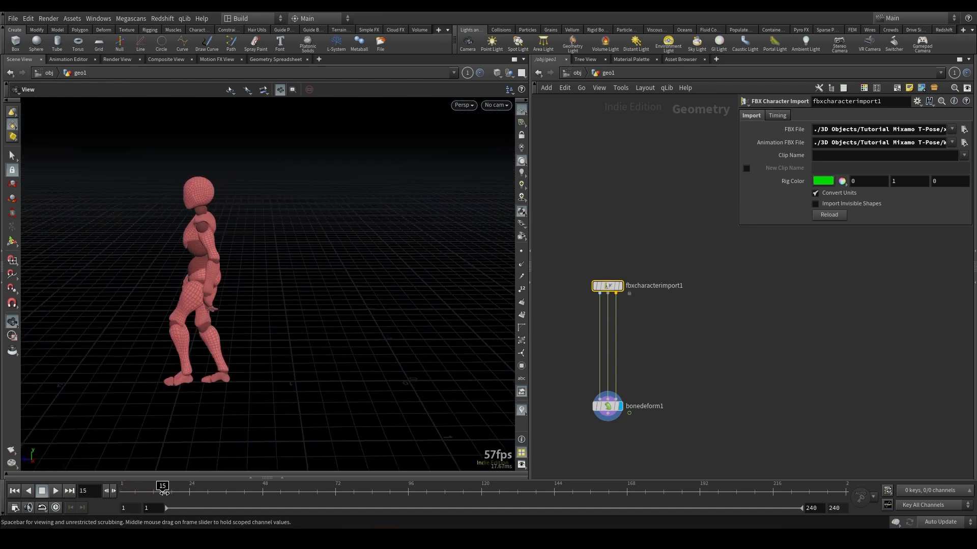
{"action": "left_click_drag", "start_coordinate": [162, 492], "coordinate": [143, 491]}
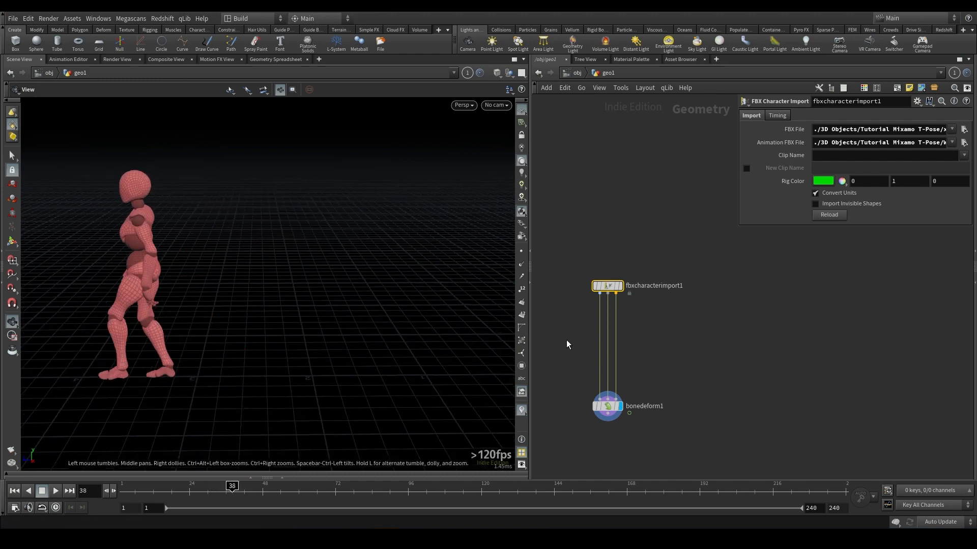
{"action": "mouse_move", "coordinate": [100, 373]}
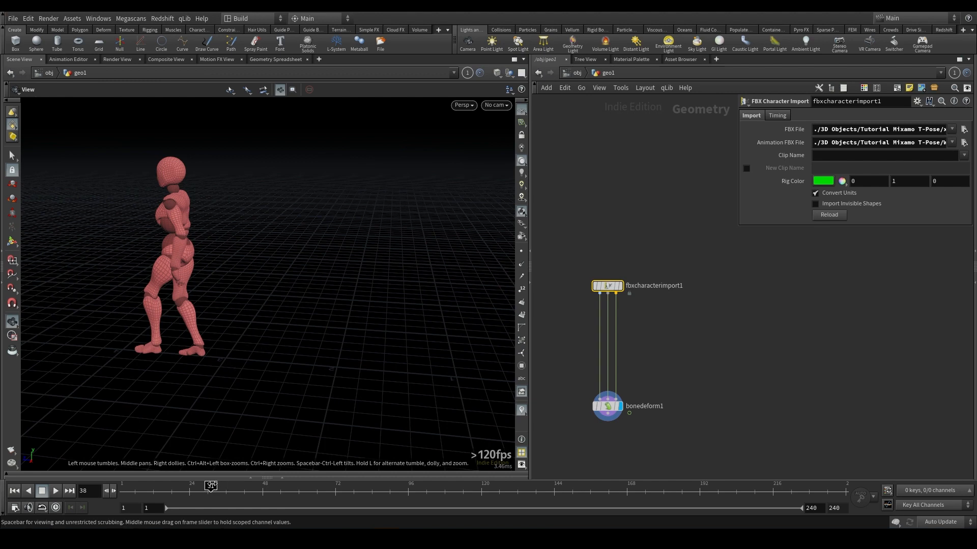
{"action": "left_click_drag", "start_coordinate": [212, 484], "coordinate": [199, 485]}
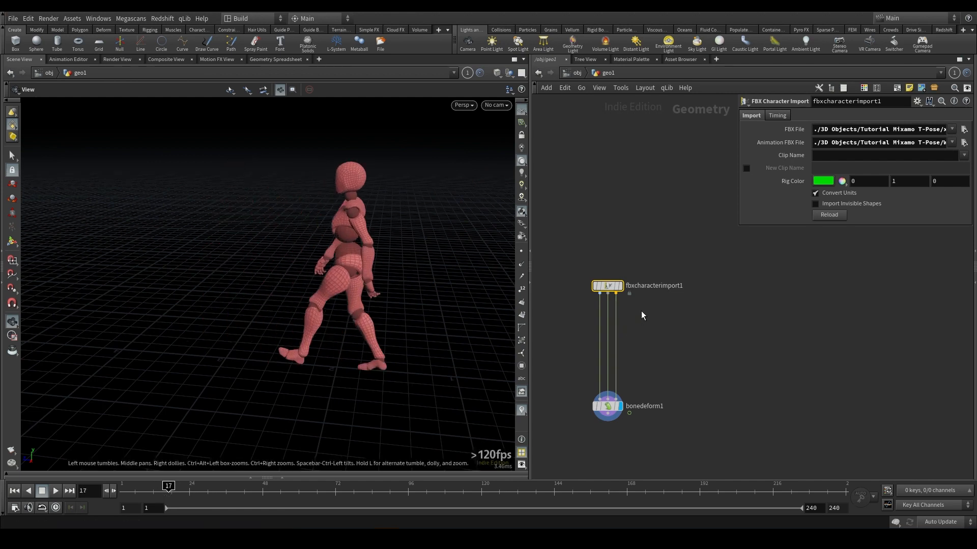
Add an Extract Locomotion SOP wired between fbxcharacterimport1 and bonedeform1.
{"action": "key", "text": "Tab"}
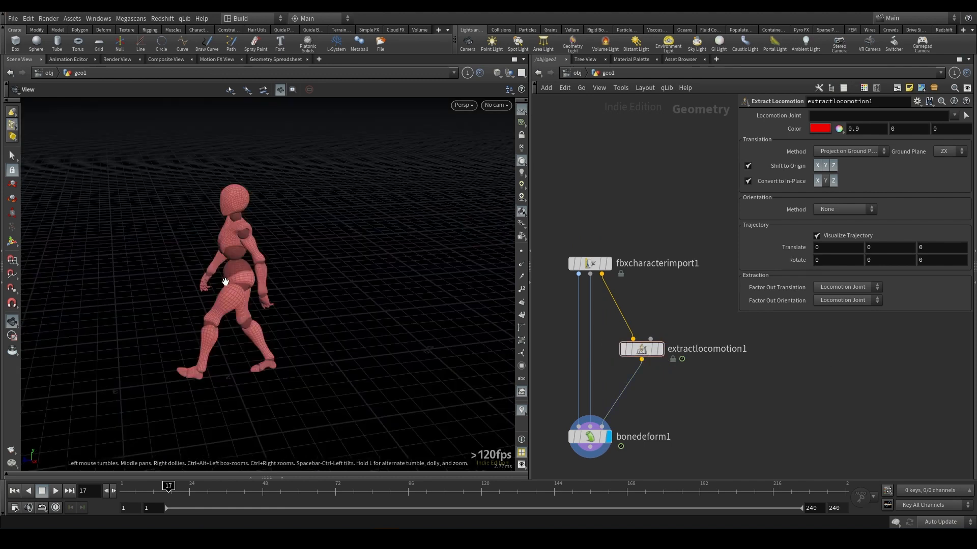
{"action": "left_click_drag", "start_coordinate": [167, 486], "coordinate": [165, 487]}
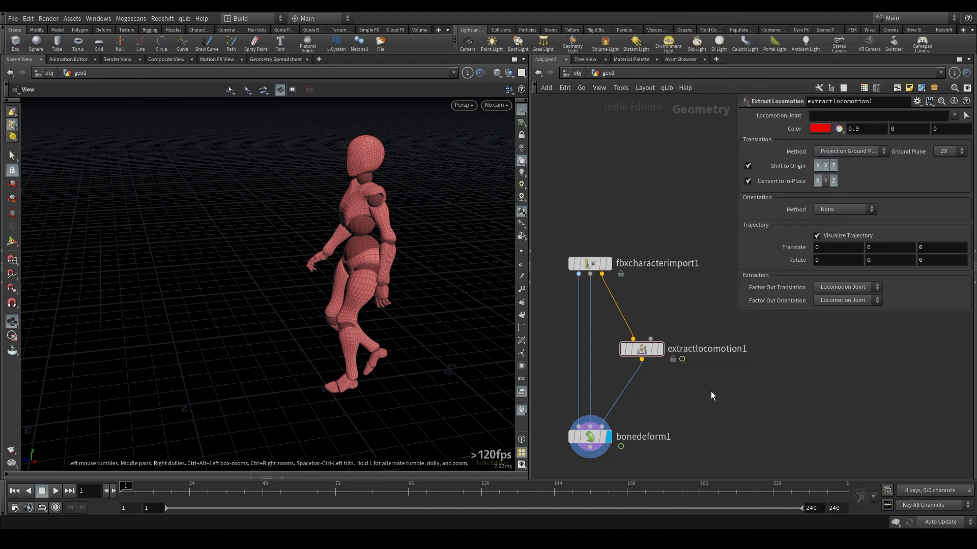
Drop a Null fed by the skeleton output and set Locomotion Joint to mixamorig:Hips.
{"action": "left_click", "coordinate": [697, 384]}
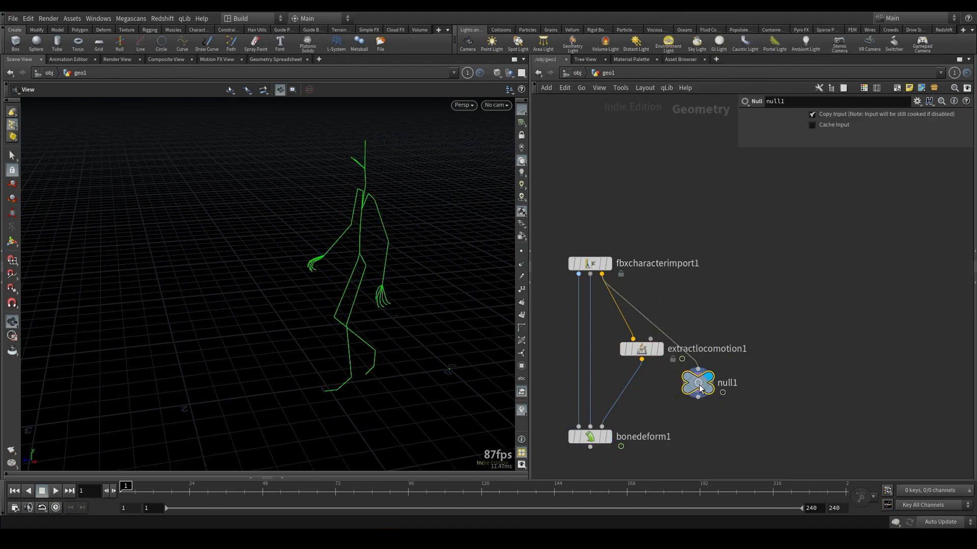
{"action": "left_click_drag", "start_coordinate": [698, 383], "coordinate": [785, 348]}
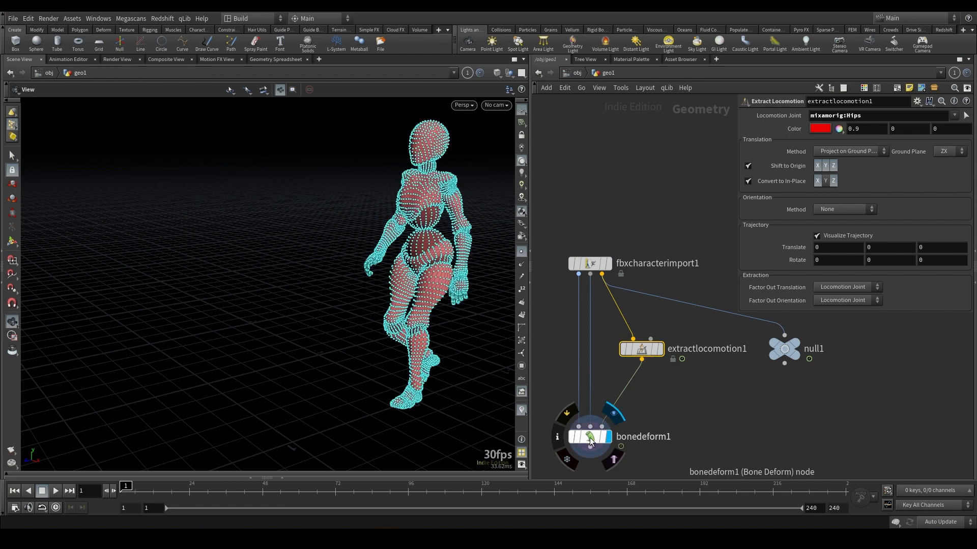
Display bonedeform1 and scrub the timeline to confirm the character walks in place.
{"action": "left_click", "coordinate": [589, 436]}
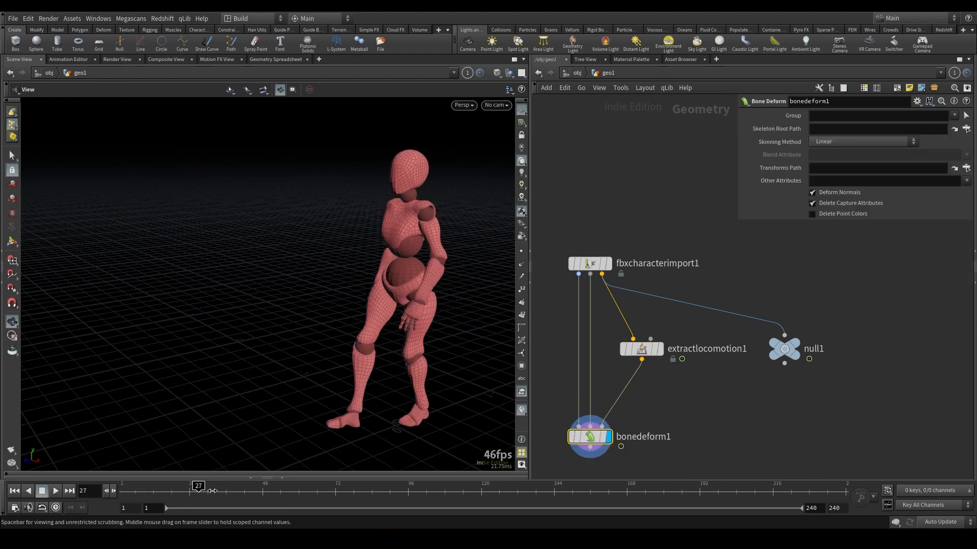
{"action": "left_click_drag", "start_coordinate": [198, 486], "coordinate": [260, 486]}
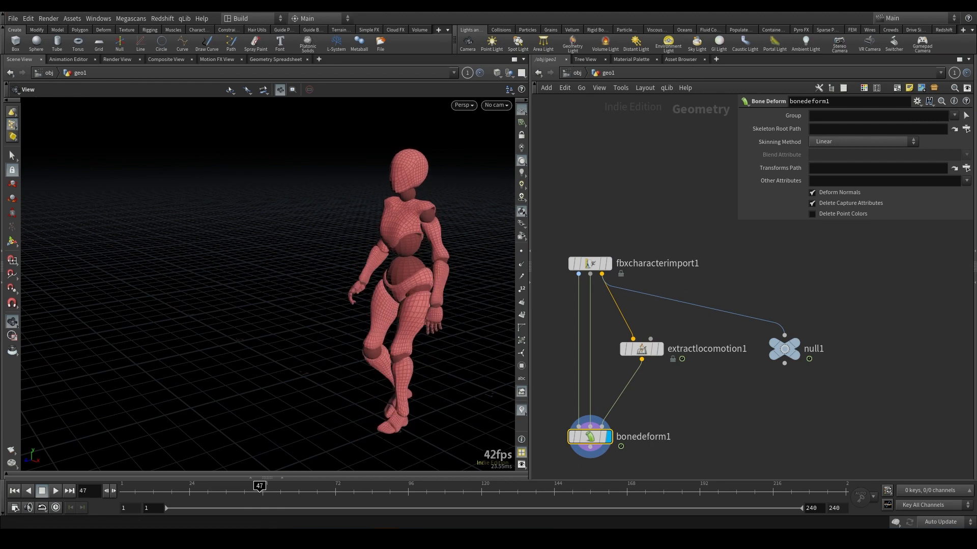
{"action": "left_click", "coordinate": [640, 349]}
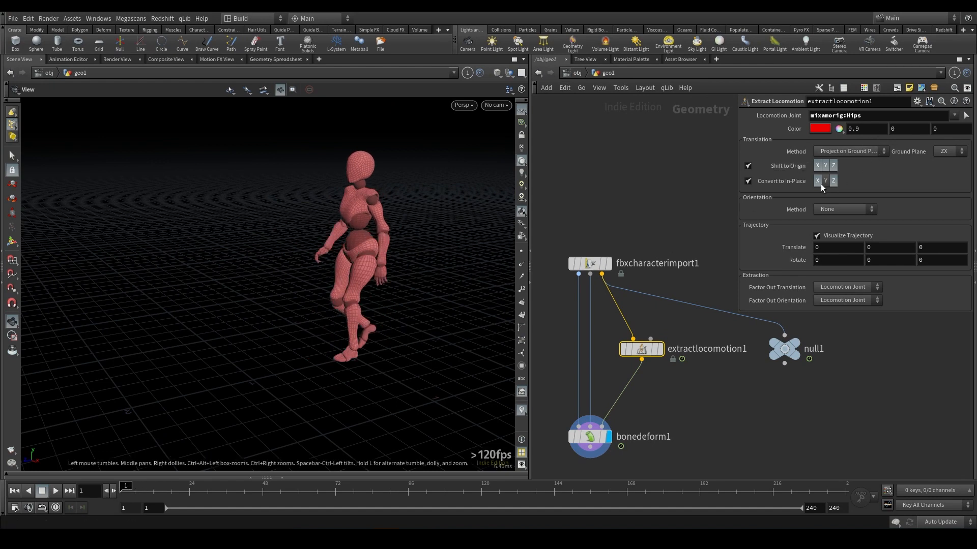
{"action": "mouse_move", "coordinate": [817, 231]}
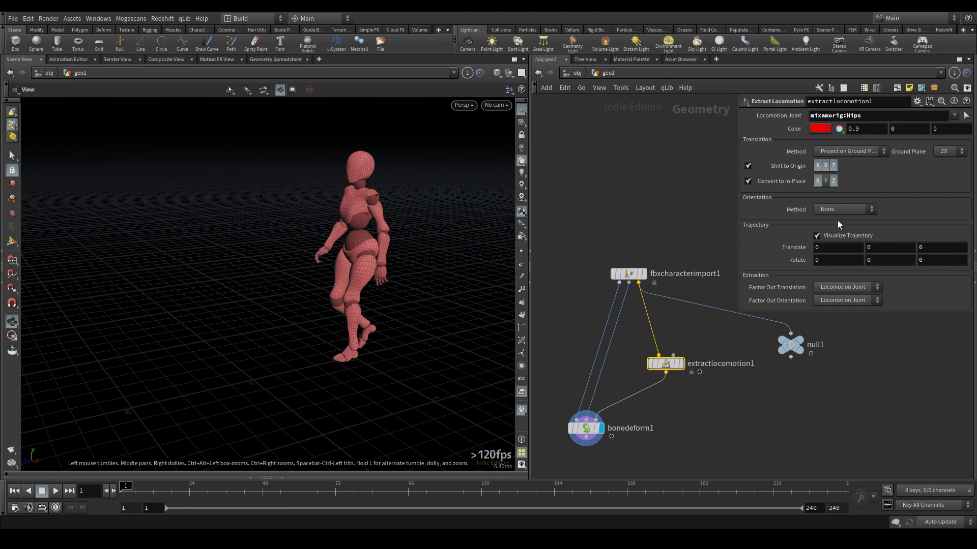
{"action": "mouse_move", "coordinate": [664, 364]}
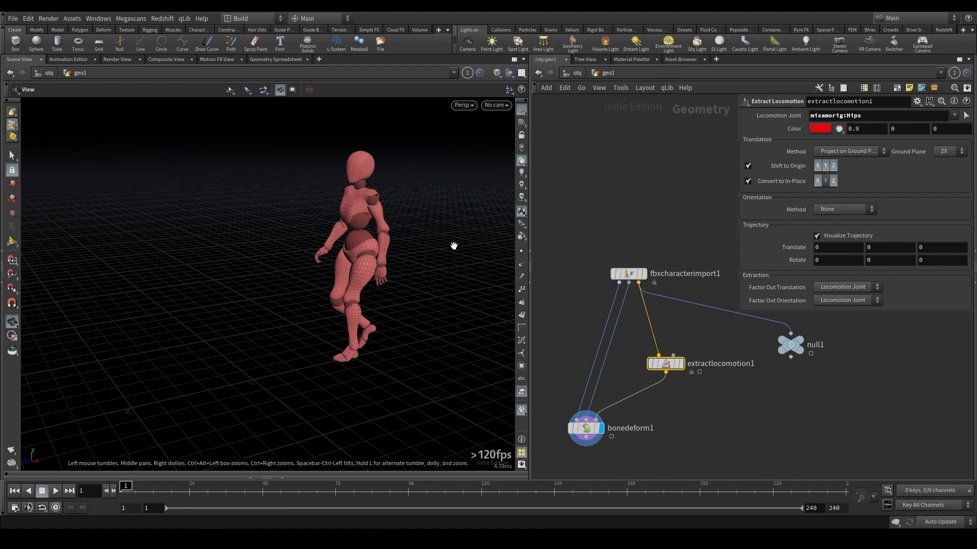
{"action": "mouse_move", "coordinate": [684, 329]}
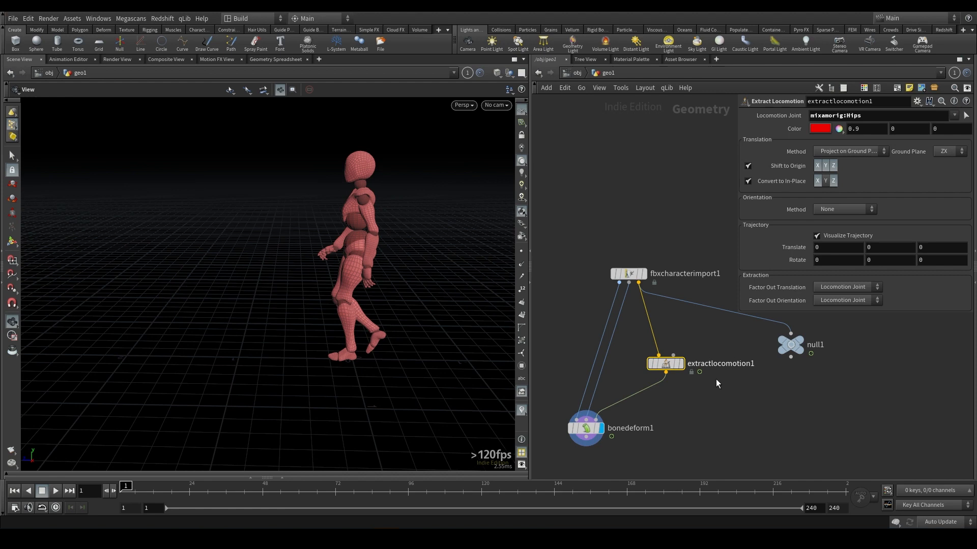
{"action": "mouse_move", "coordinate": [391, 298]}
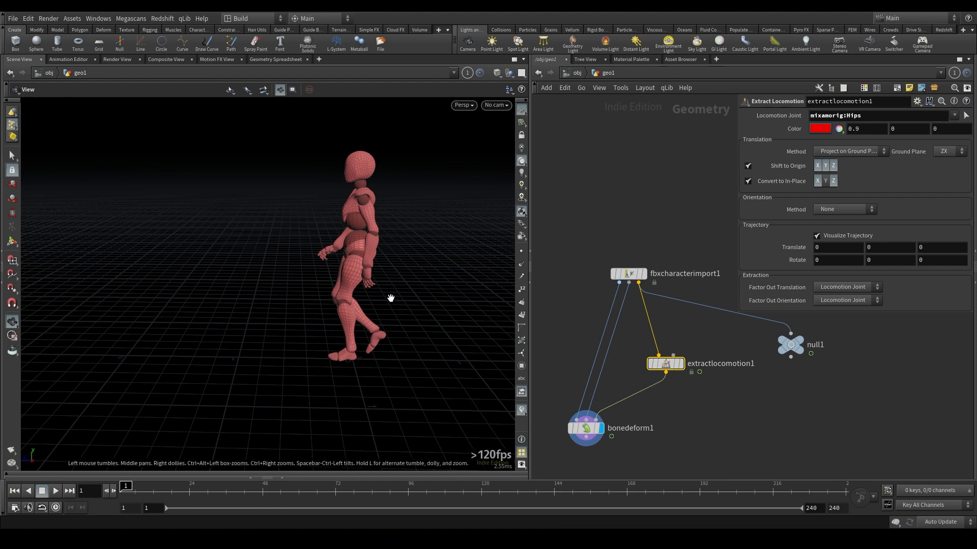